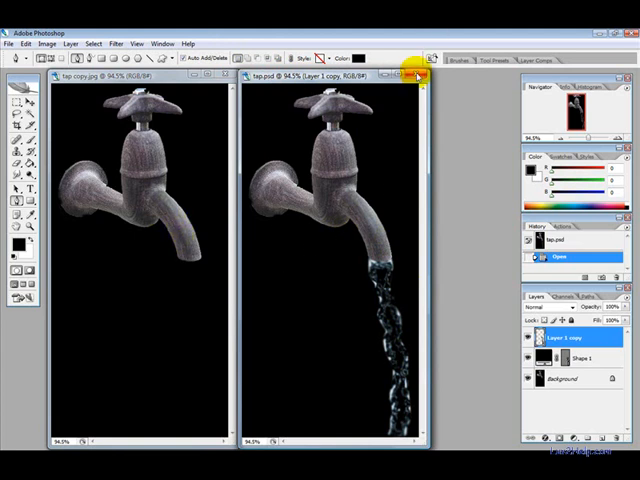
Close the finished tap.psd example, leaving tap copy.jpg as the active document
left_click(411, 76)
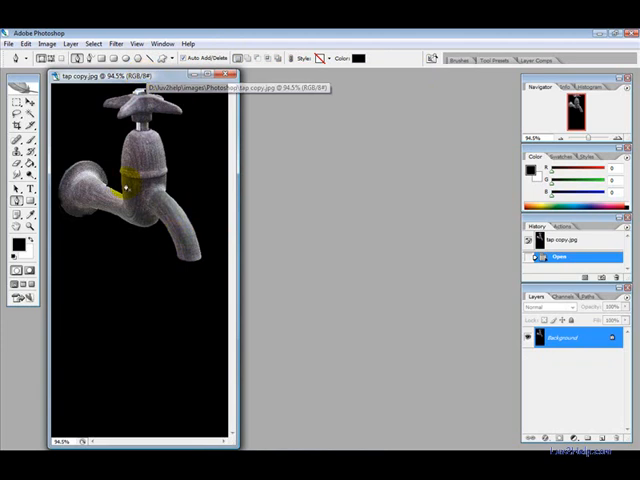
left_click(18, 198)
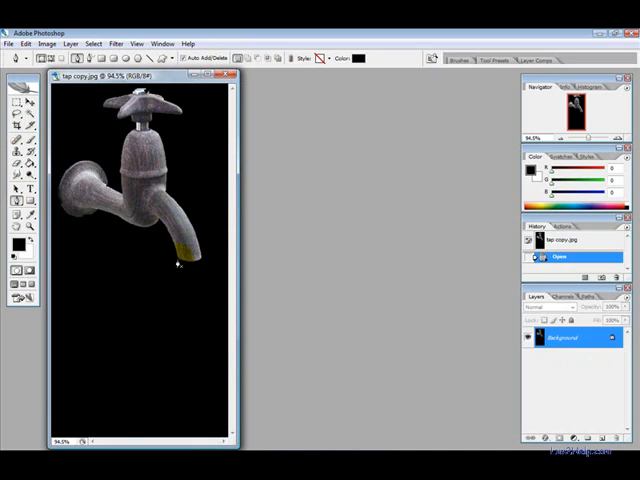
Trace a narrow wavy stream path from the spout down the photo, closing it at the start
left_click(188, 267)
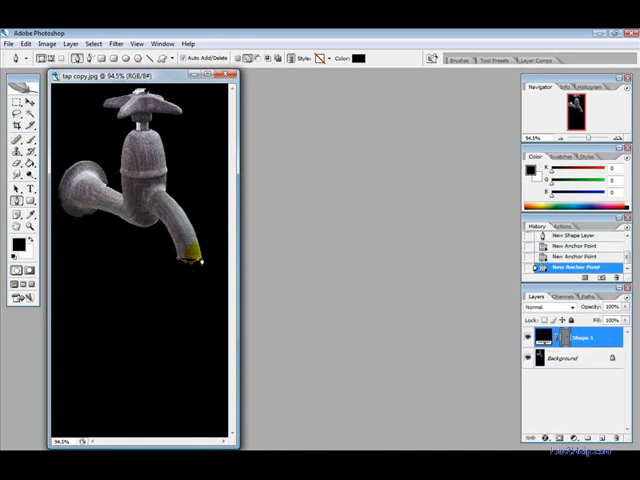
left_click(191, 273)
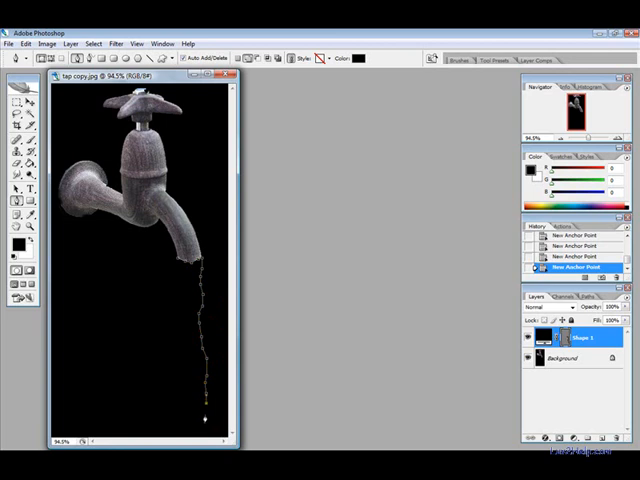
left_click(190, 437)
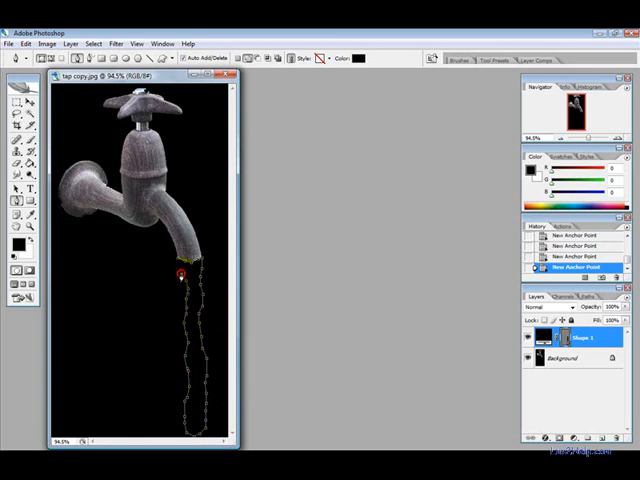
left_click(178, 277)
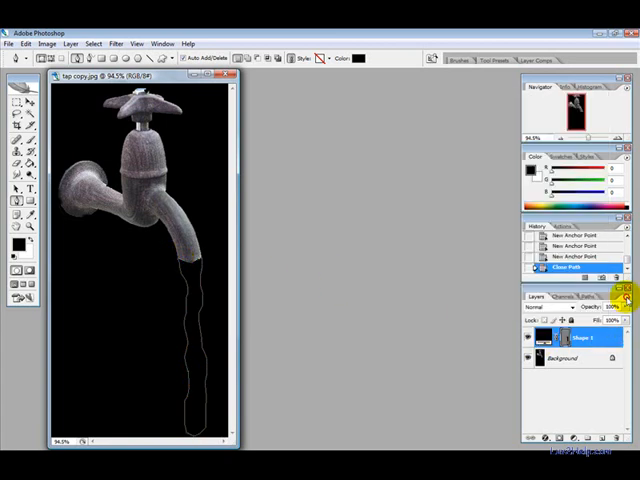
Add an empty Layer 1 from the Layers palette menu and load the stream path as a selection
left_click(627, 298)
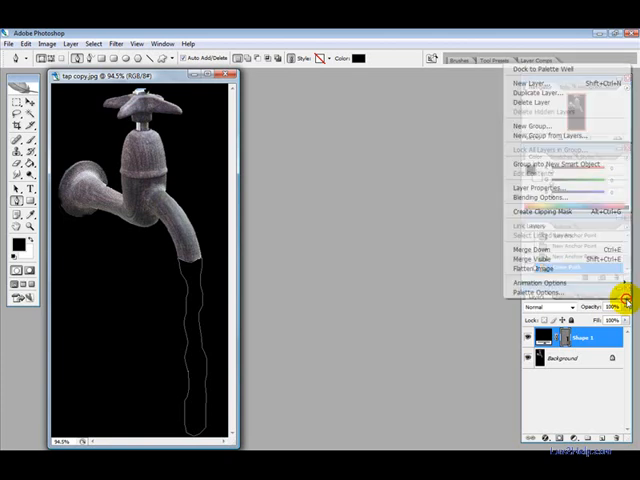
left_click(531, 82)
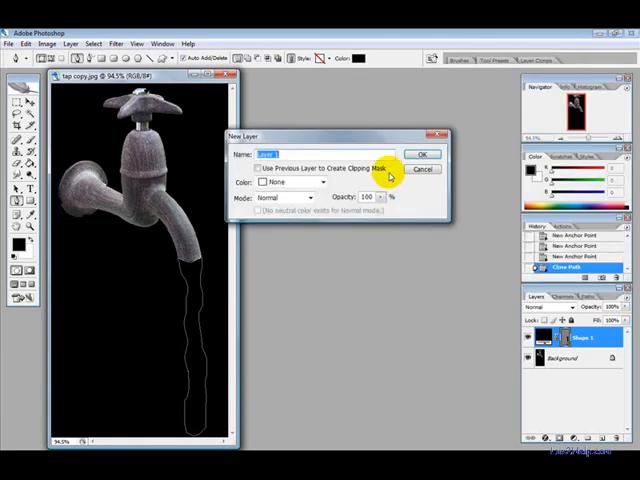
left_click(421, 154)
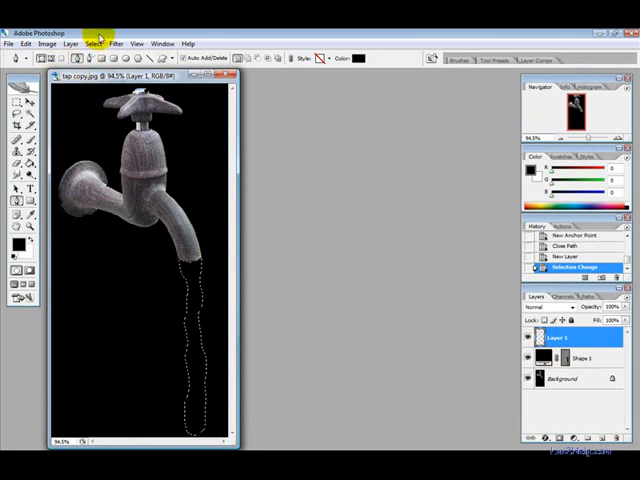
left_click(93, 43)
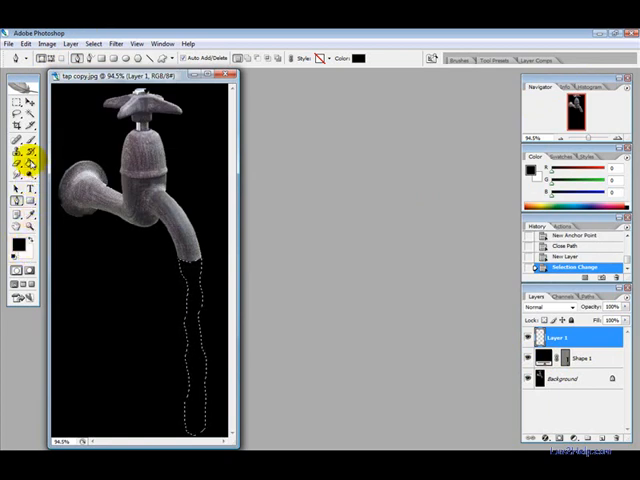
Fill the stream selection with white using the Paint Bucket, then contract it by 1 pixel
left_click(23, 168)
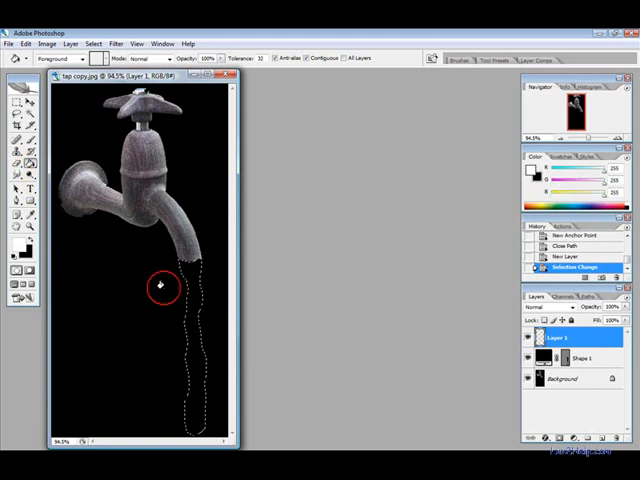
left_click(94, 44)
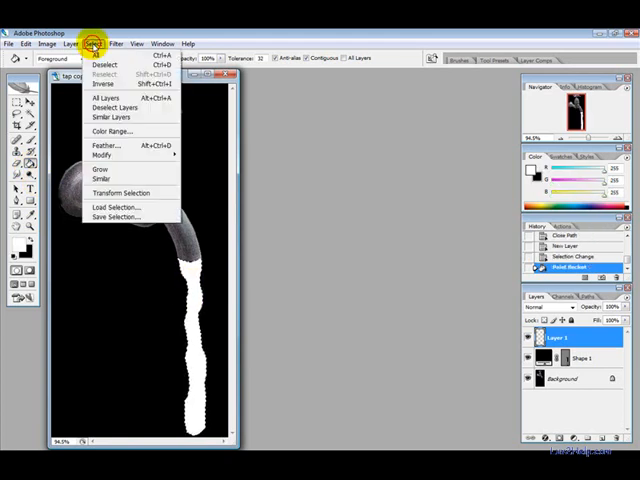
left_click(102, 155)
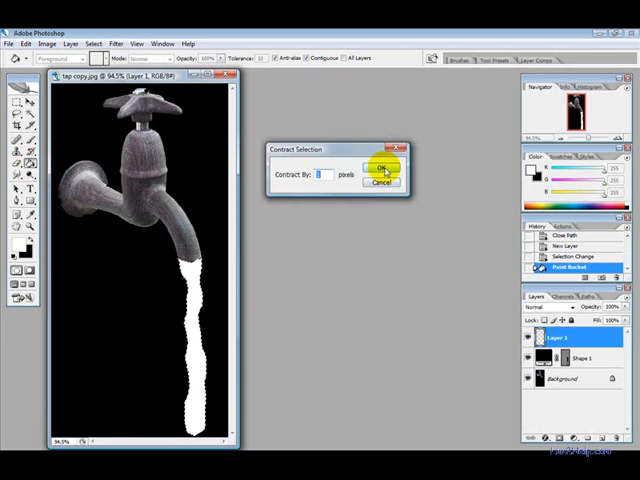
left_click(383, 167)
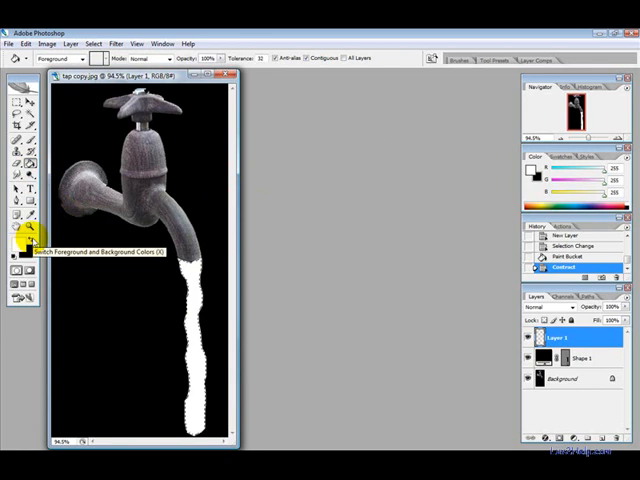
Swap to black, contract the selection further, and fill the inner ring with black
left_click(195, 290)
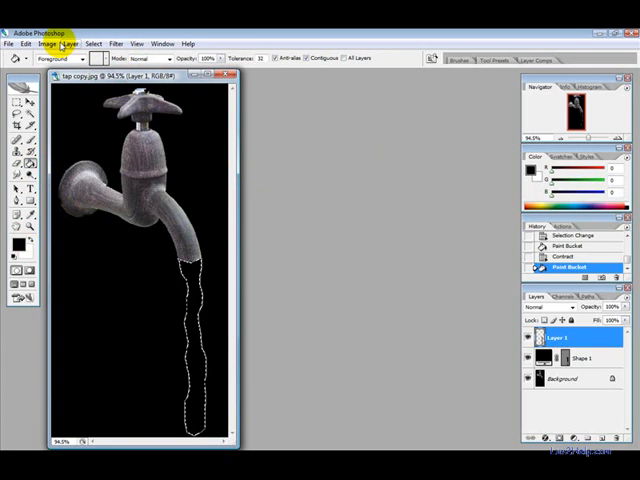
left_click(94, 44)
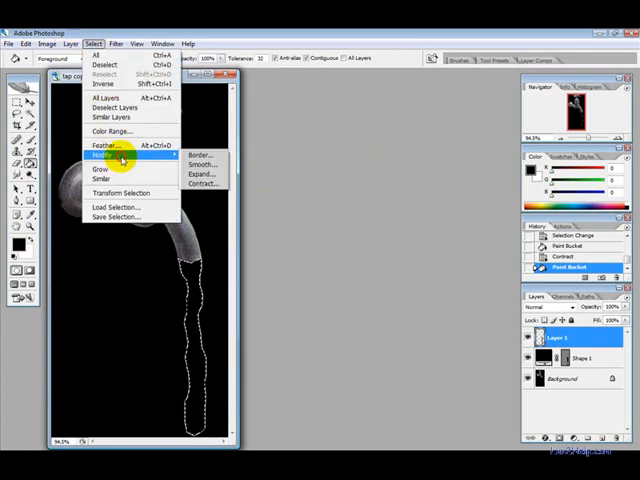
left_click(203, 173)
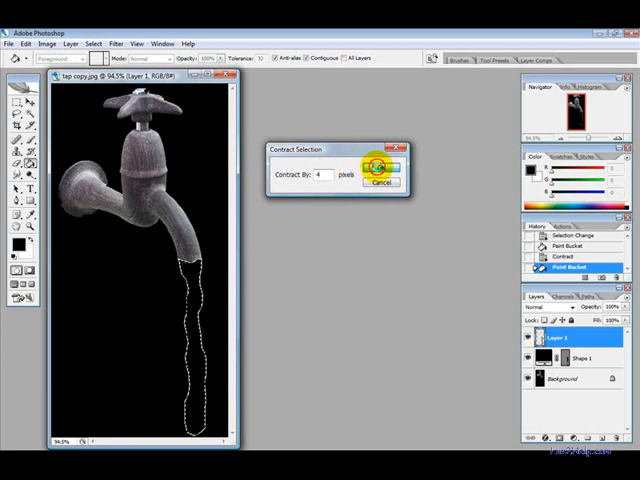
left_click(380, 166)
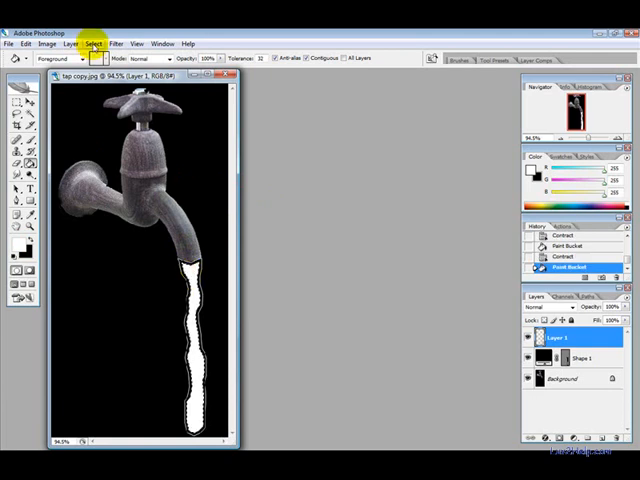
left_click(95, 43)
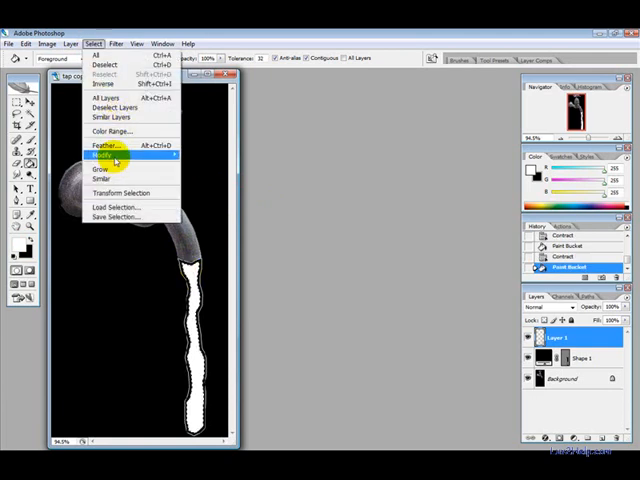
left_click(150, 155)
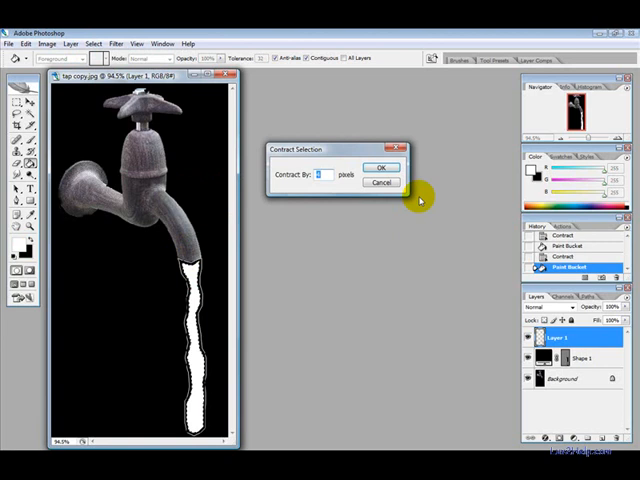
left_click(381, 167)
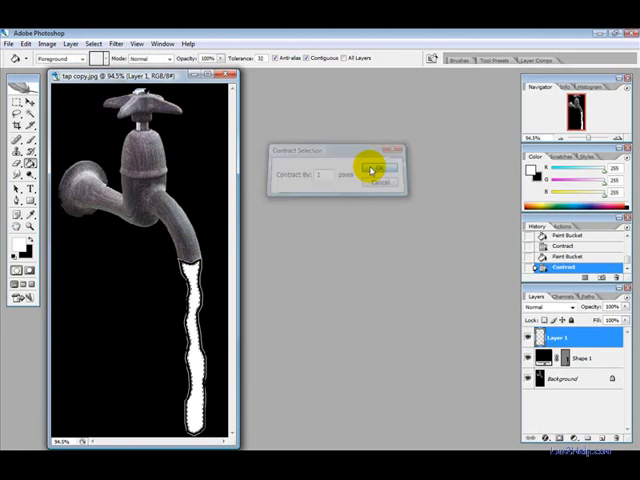
left_click(378, 165)
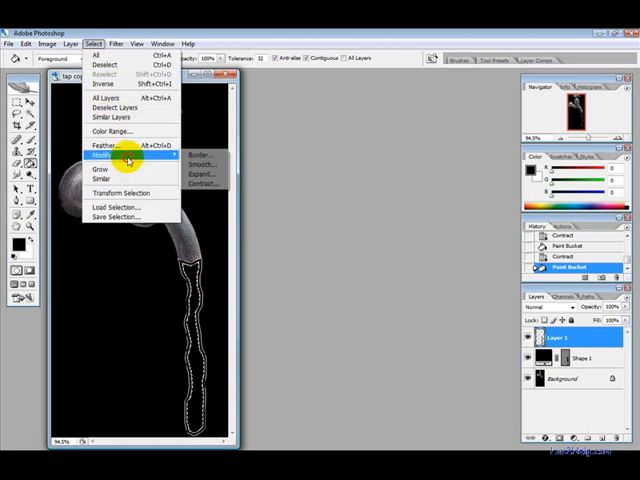
Contract the selection one more pixel, fill it white, and contract it again
left_click(202, 182)
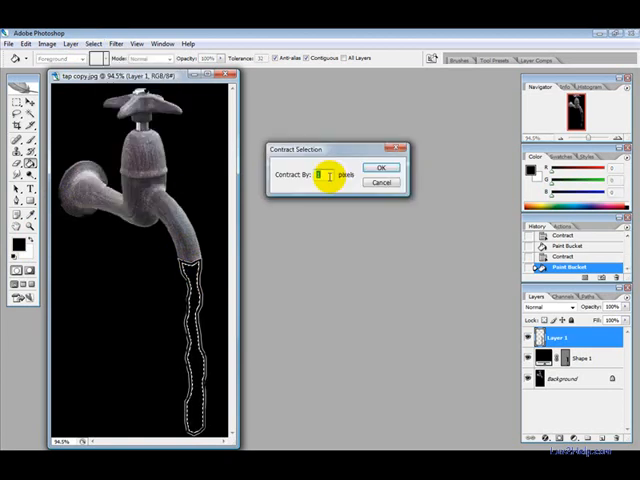
left_click(380, 167)
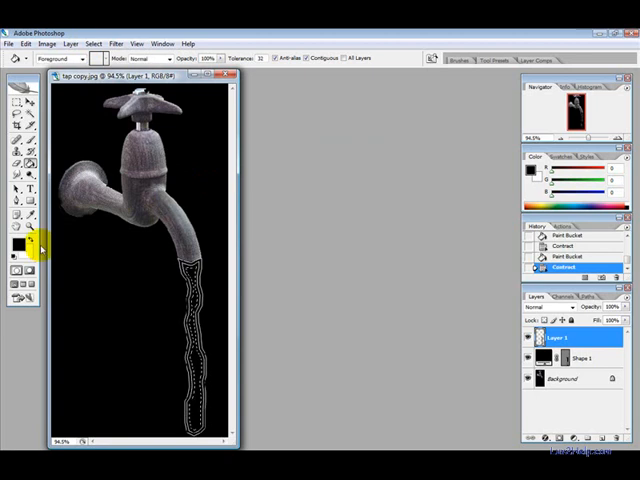
left_click(185, 270)
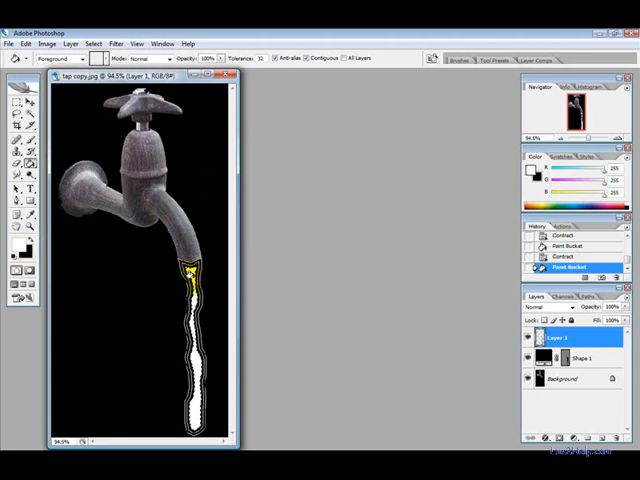
left_click(93, 43)
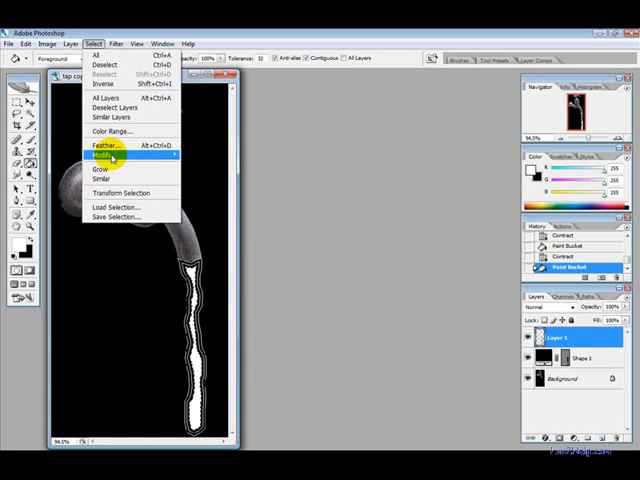
left_click(100, 154)
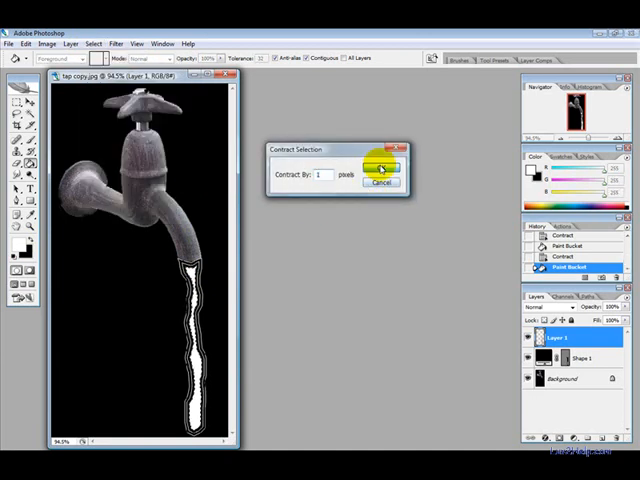
left_click(382, 168)
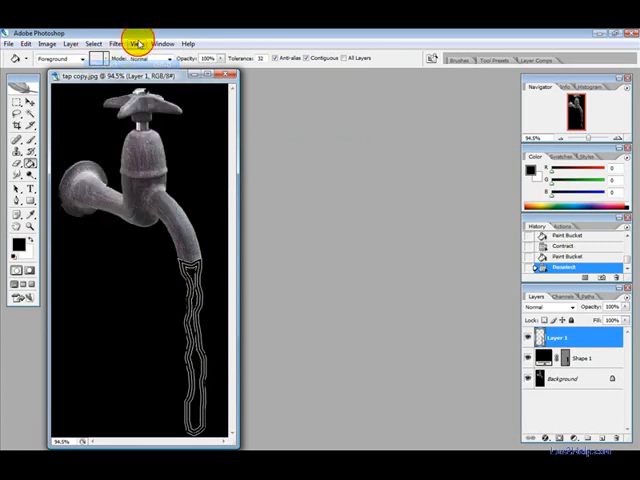
Deselect and apply the Glass distortion filter with Frosted texture to the stream
left_click(134, 43)
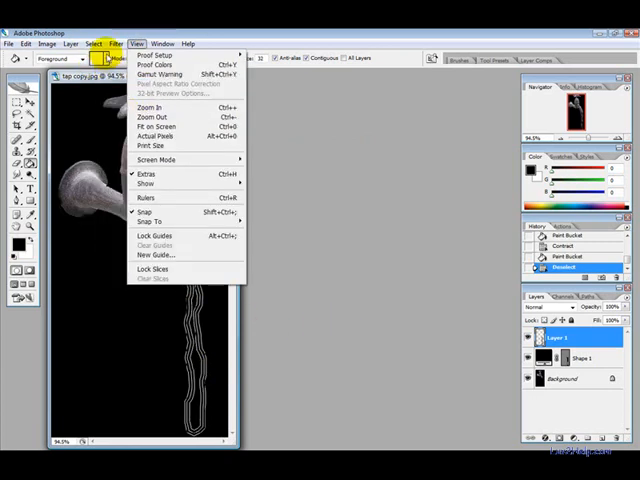
left_click(114, 43)
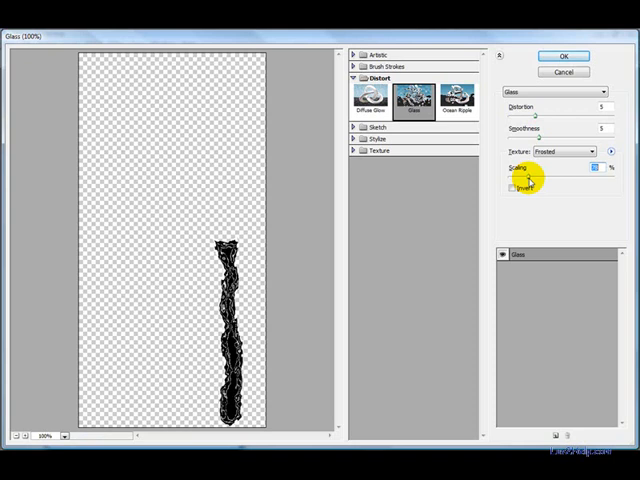
left_click(562, 55)
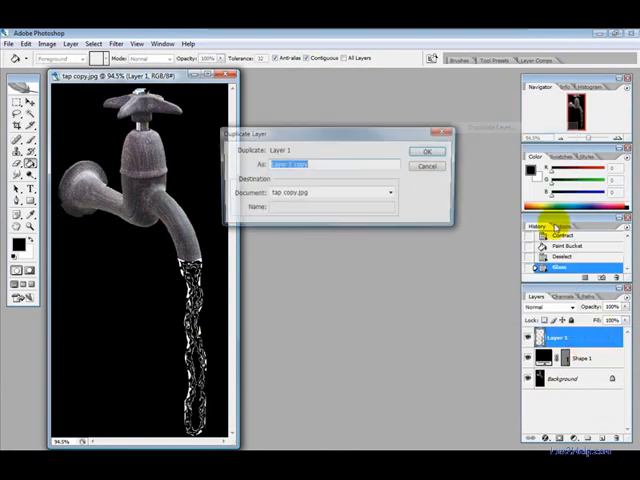
Duplicate Layer 1, change the copy's blend mode, and merge the two stream layers
left_click(428, 151)
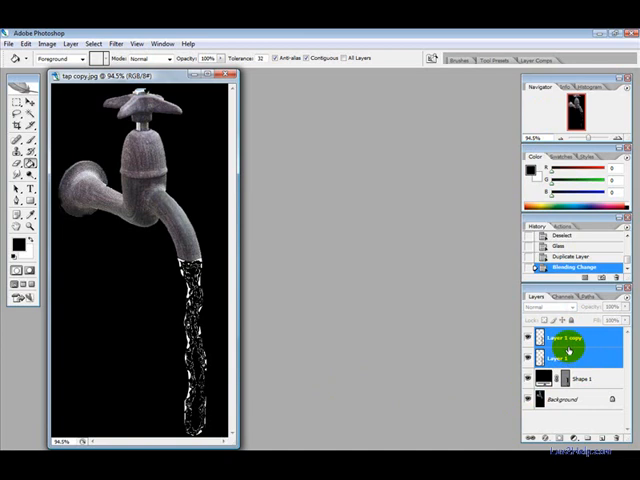
right_click(568, 351)
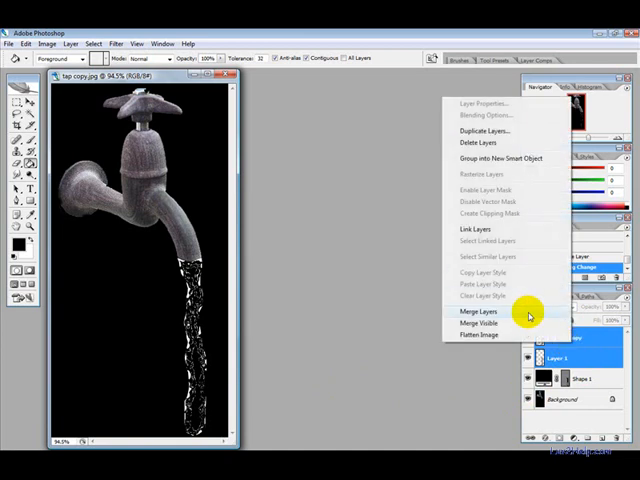
left_click(477, 311)
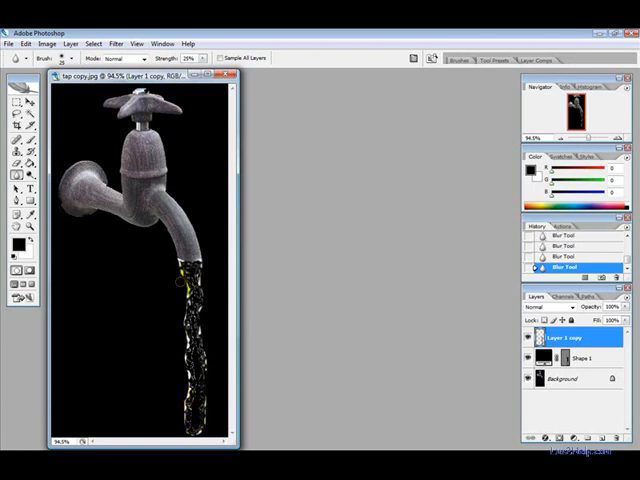
Brush the Blur tool at 25% strength over the top of the water stream
left_click(180, 283)
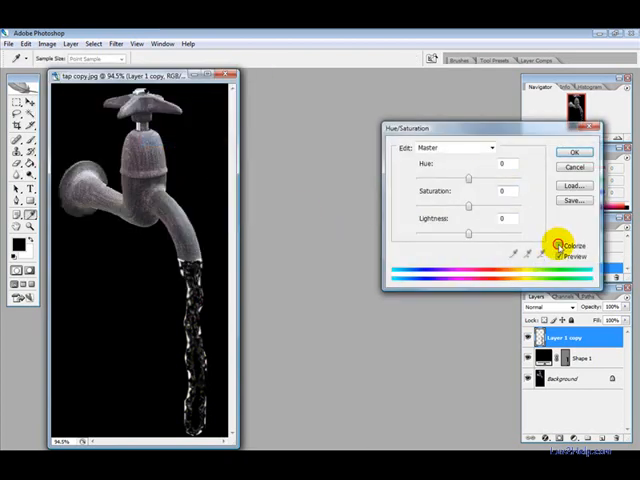
Colorize the stream with Hue 194 and Saturation 20, then blur the tap below its handle
left_click(557, 246)
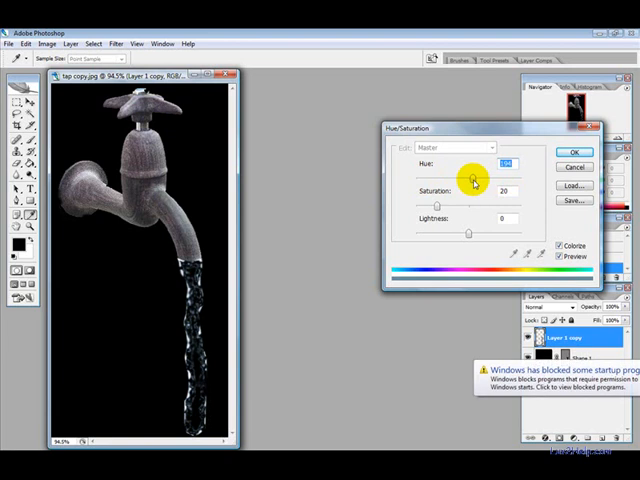
left_click(574, 152)
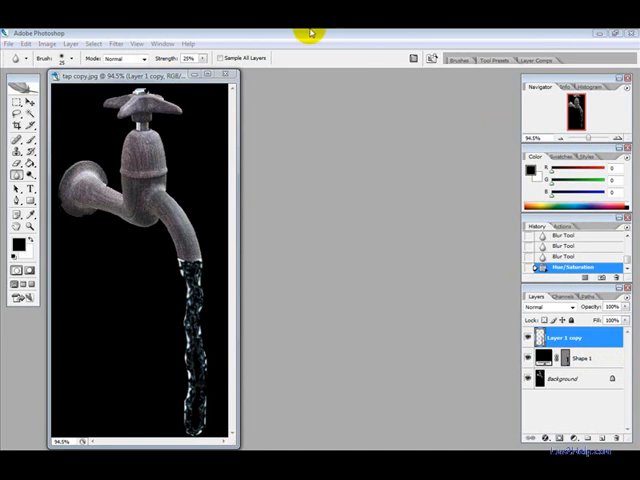
left_click(152, 125)
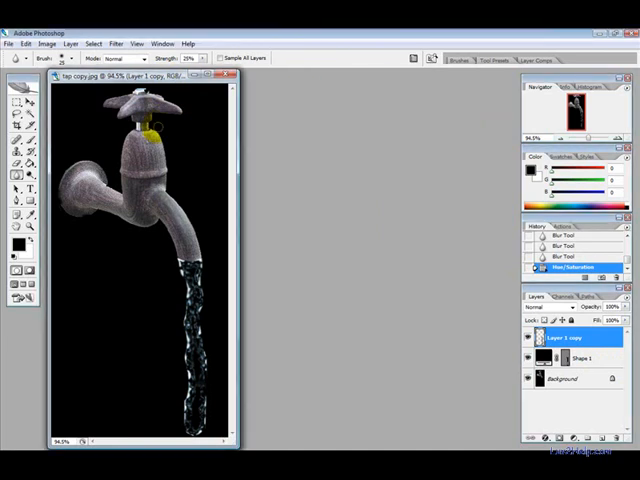